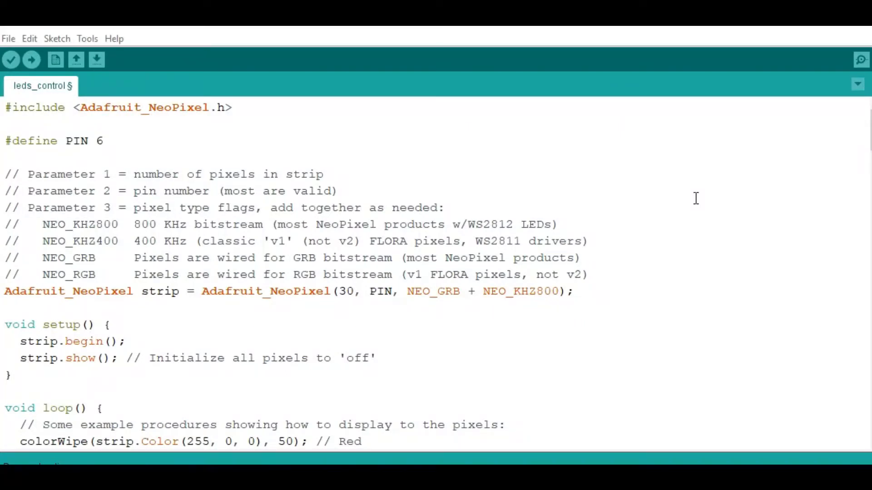
mouse_move(682, 188)
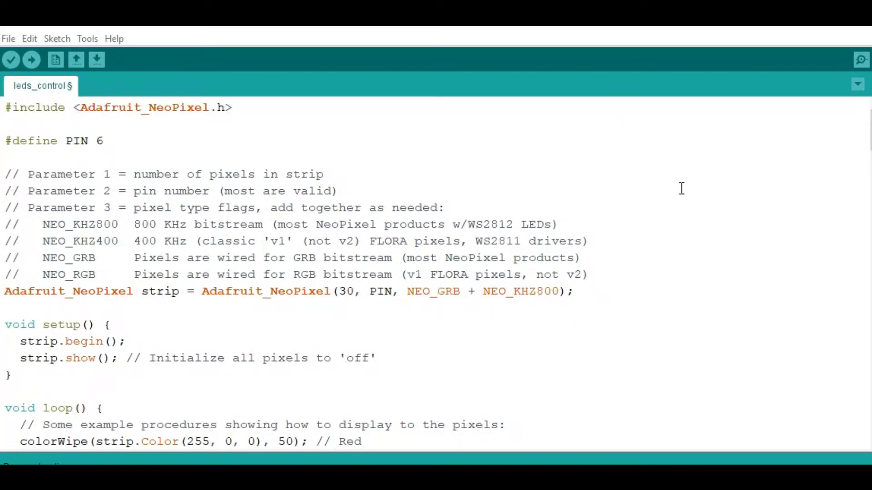
mouse_move(369, 149)
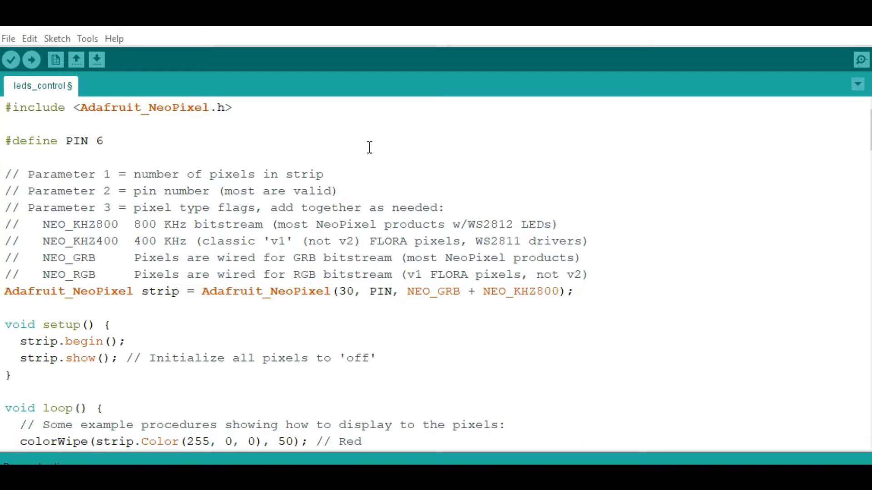
mouse_move(220, 111)
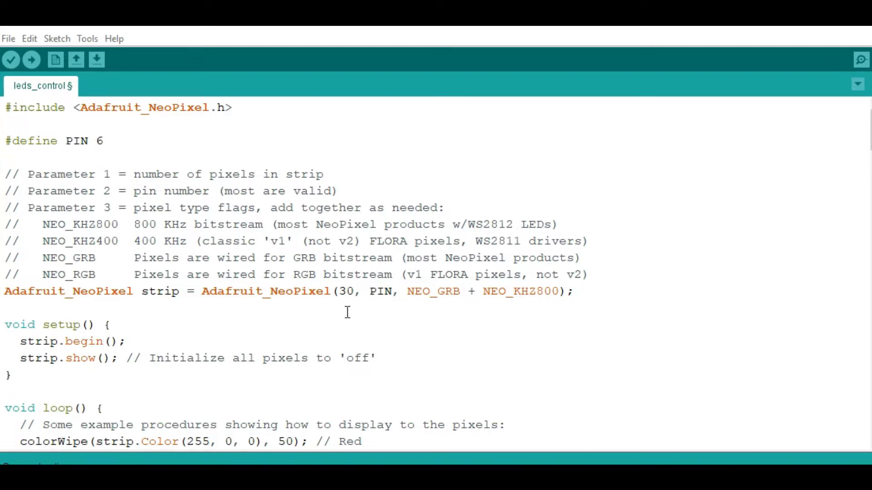
Browse File > Examples to the NeoPixel submenu listing buttoncycler, simple and strandtest.
left_click(337, 291)
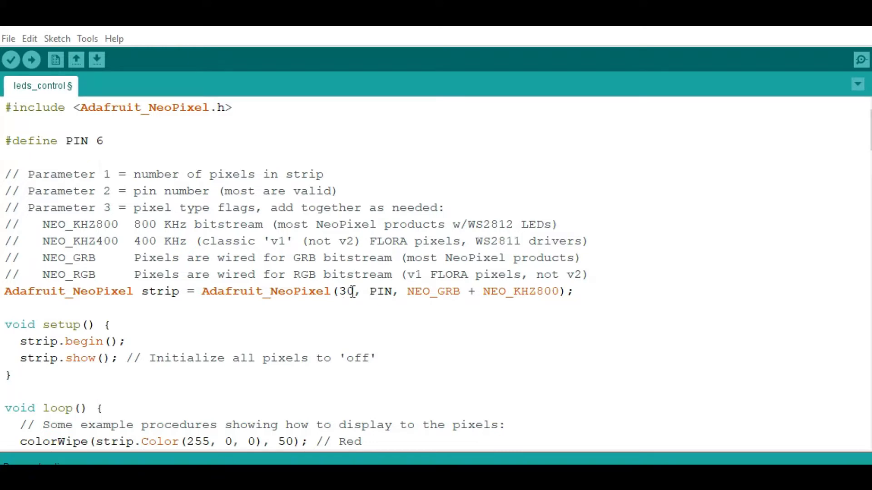
scroll("down", 3)
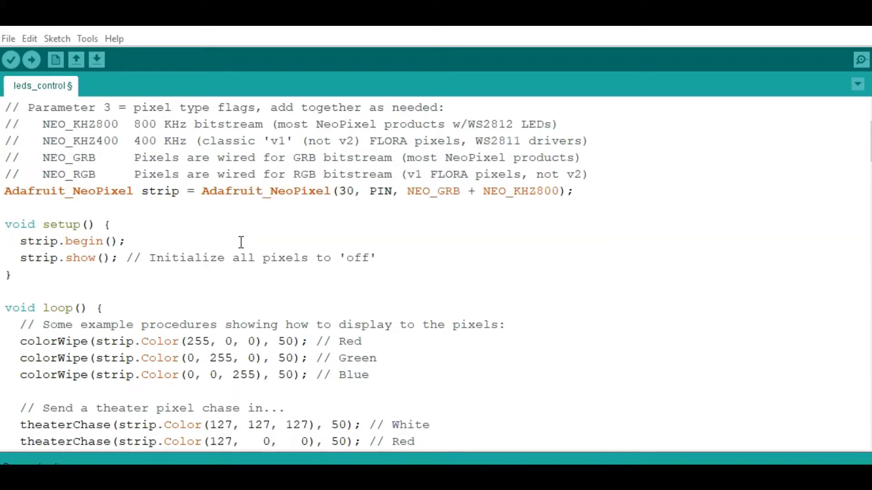
scroll("down", 3)
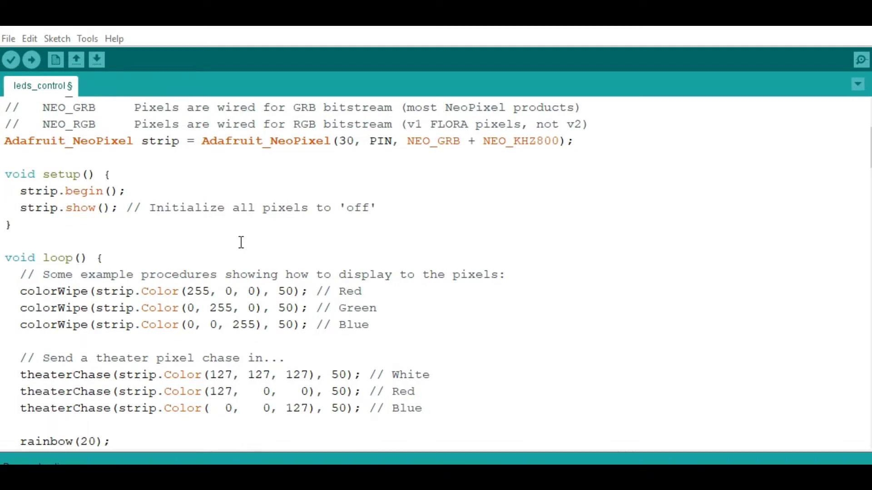
scroll("up", 3)
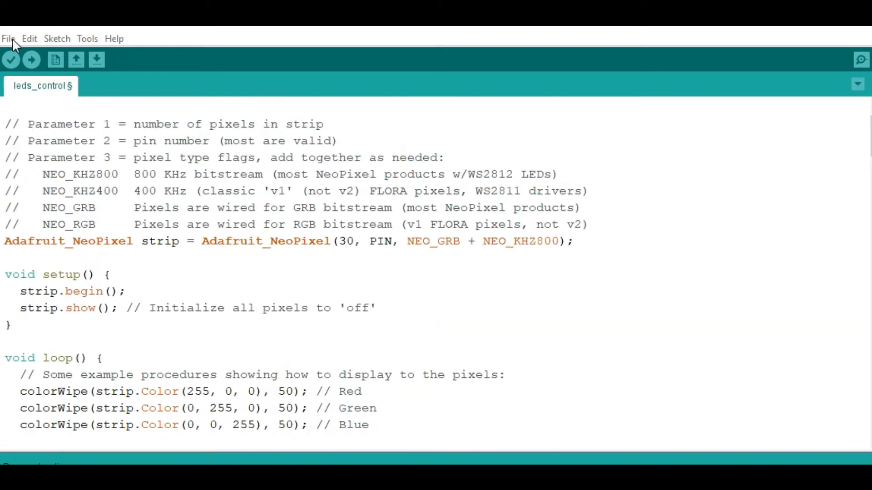
left_click(8, 38)
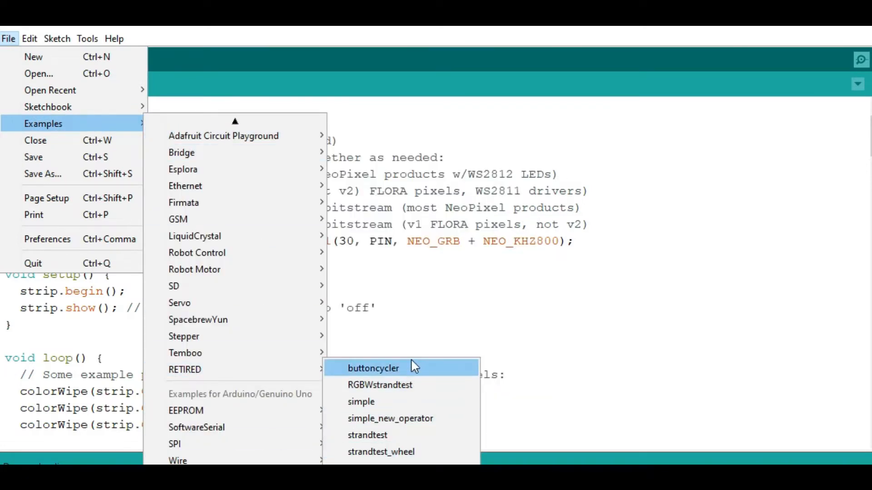
mouse_move(425, 385)
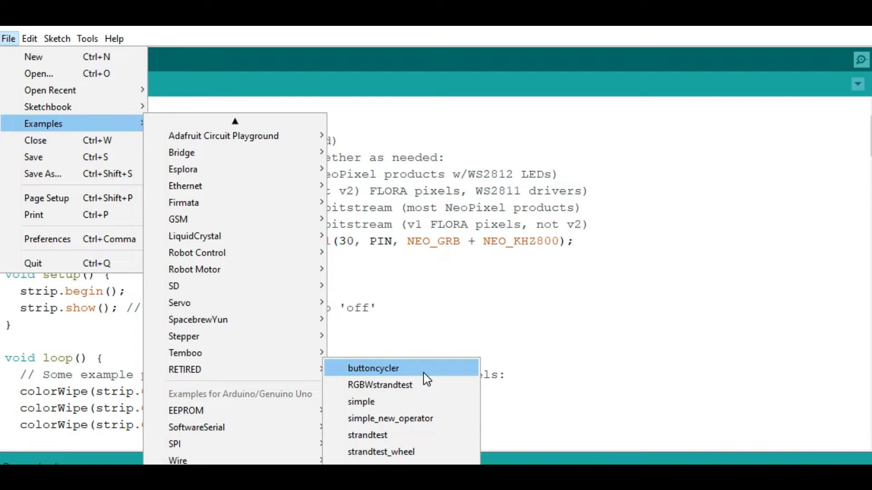
mouse_move(422, 384)
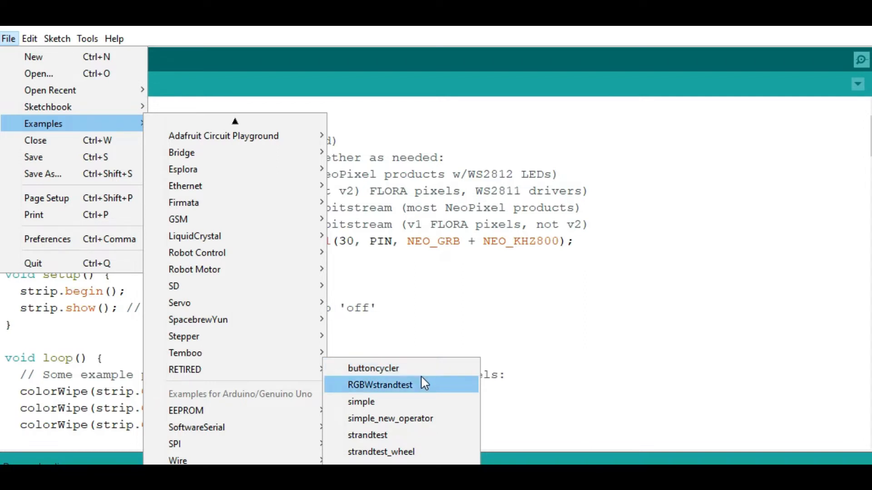
mouse_move(636, 229)
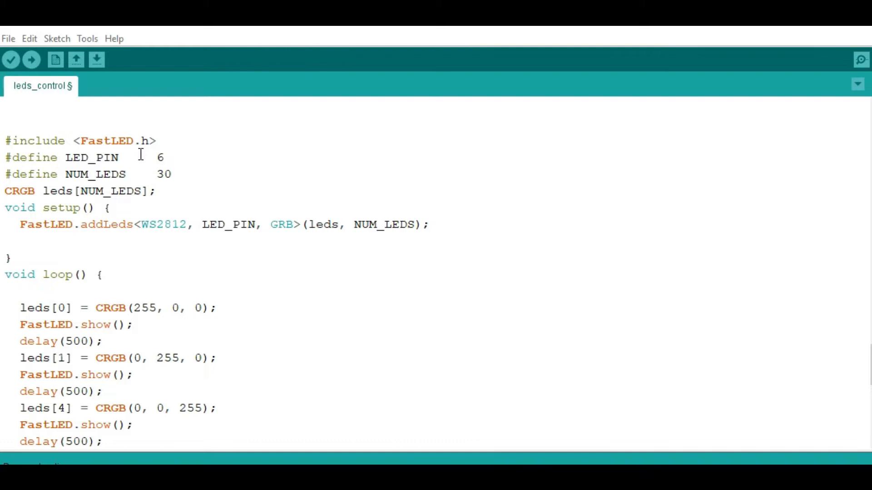
mouse_move(120, 160)
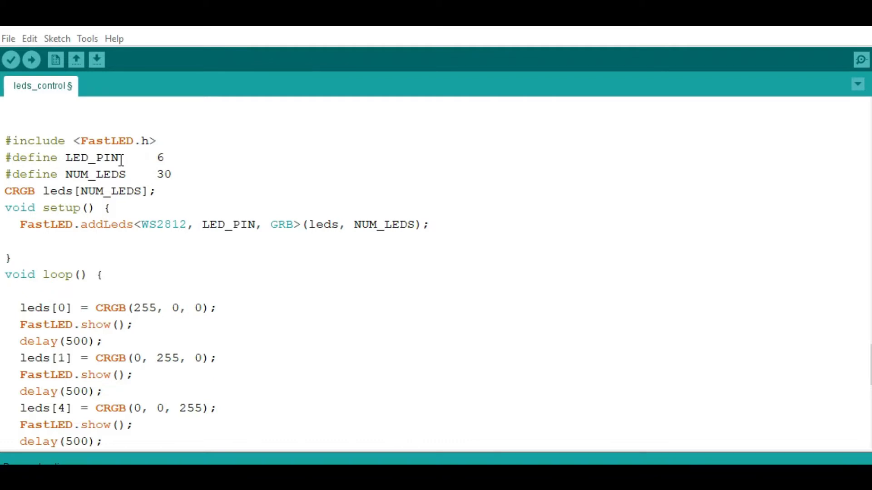
left_click(164, 157)
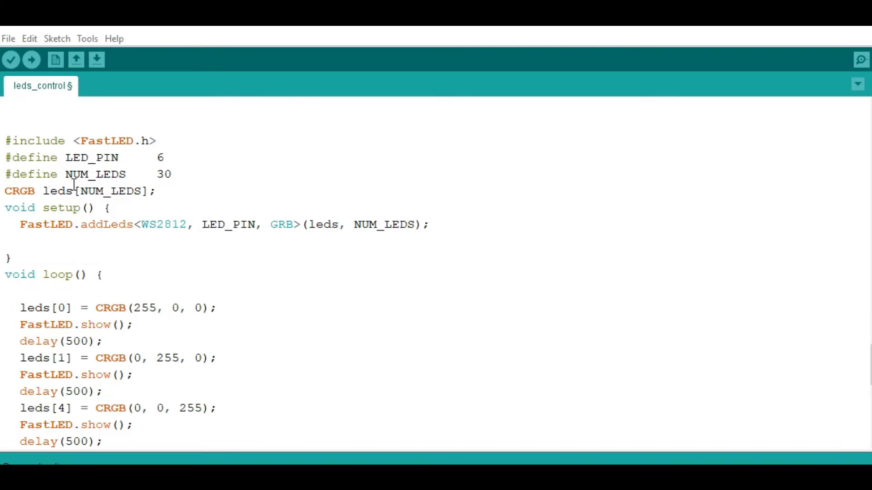
mouse_move(139, 174)
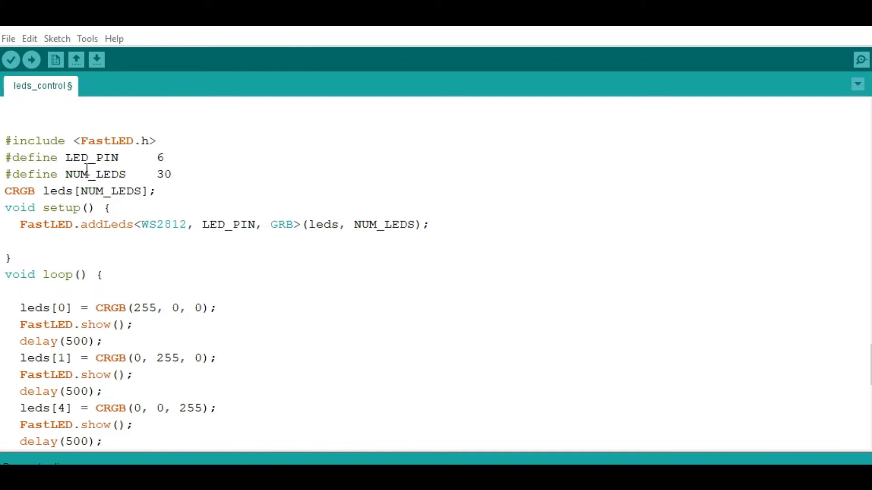
mouse_move(153, 272)
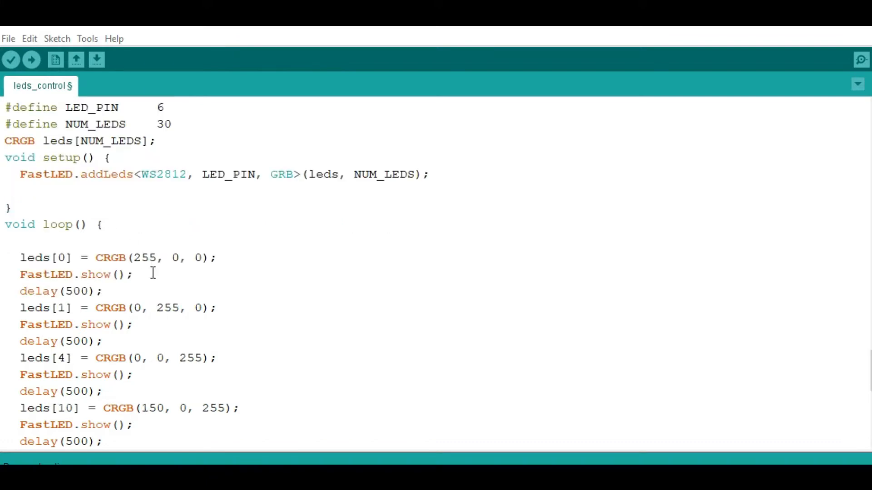
scroll("down", 3)
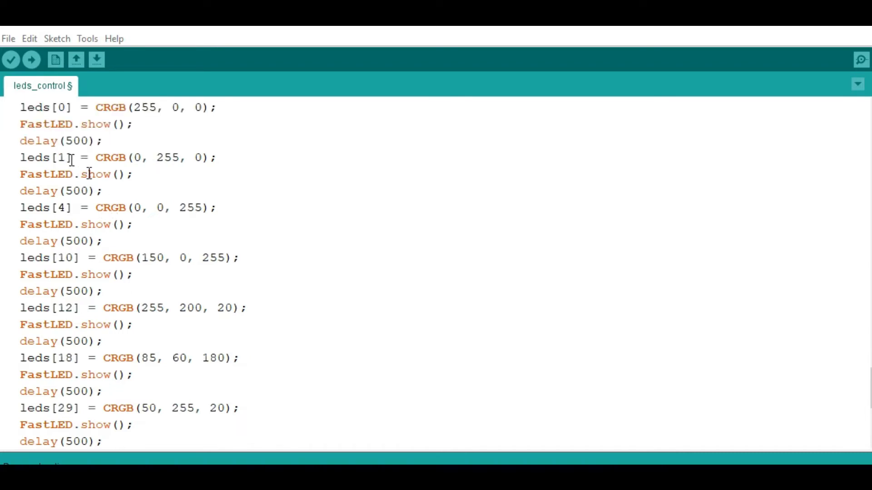
scroll("down", 3)
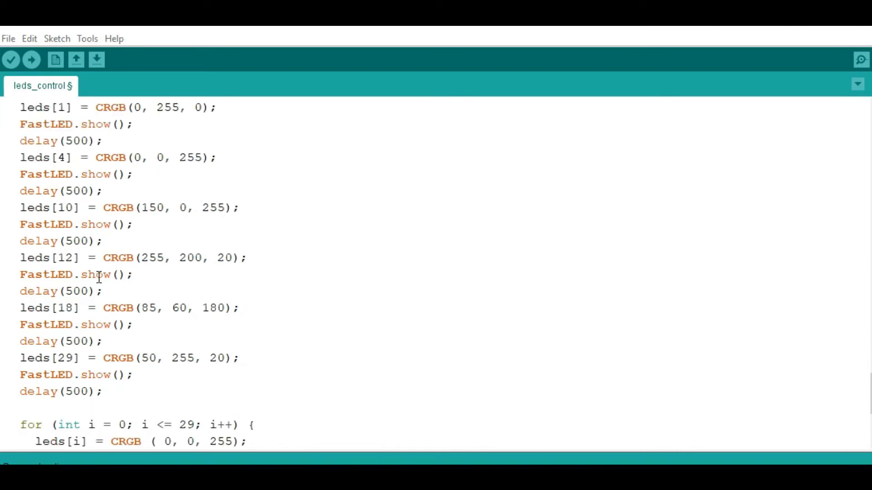
scroll("down", 3)
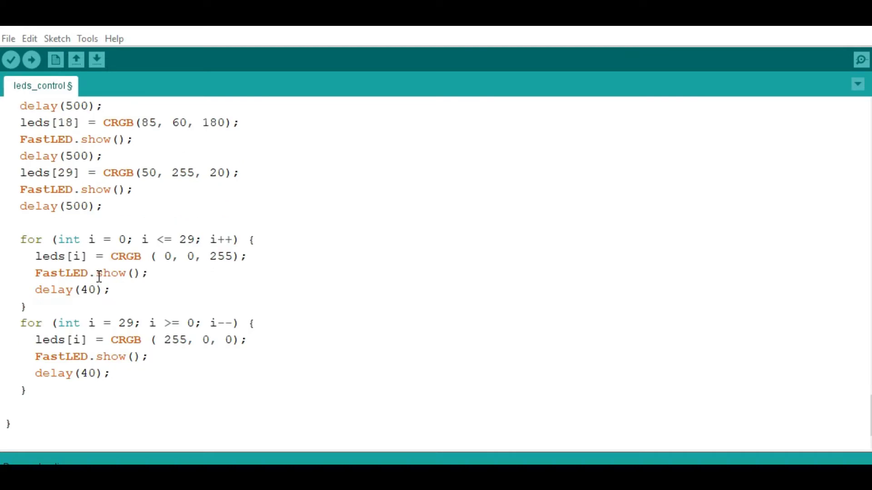
scroll("up", 3)
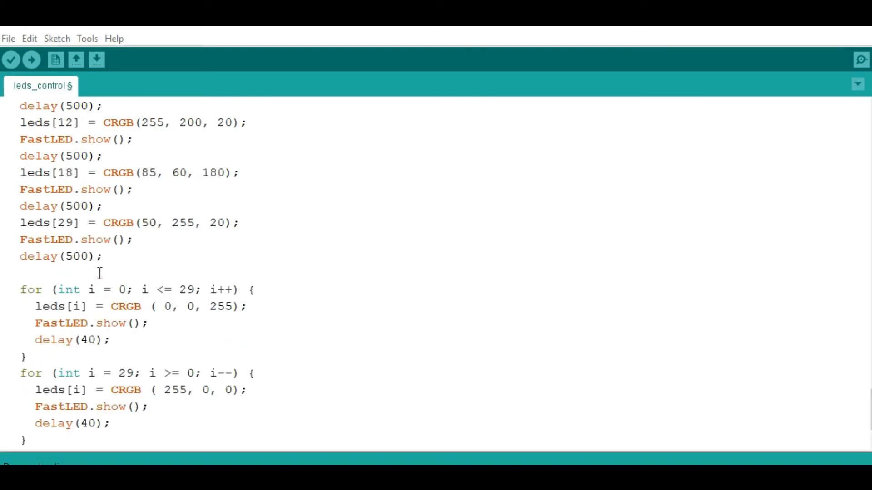
scroll("down", 3)
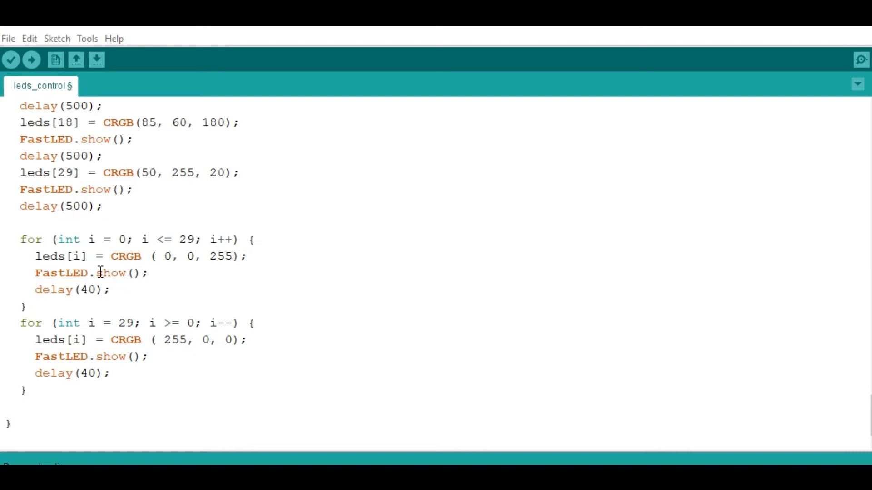
scroll("up", 3)
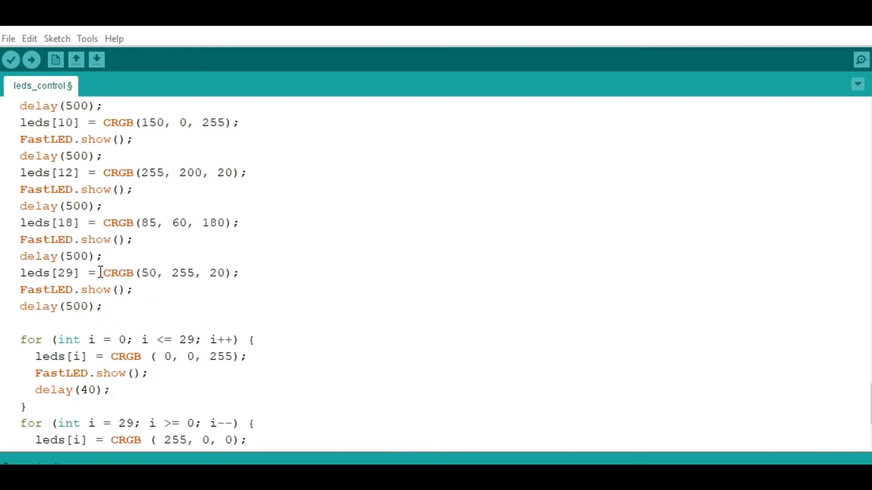
mouse_move(176, 248)
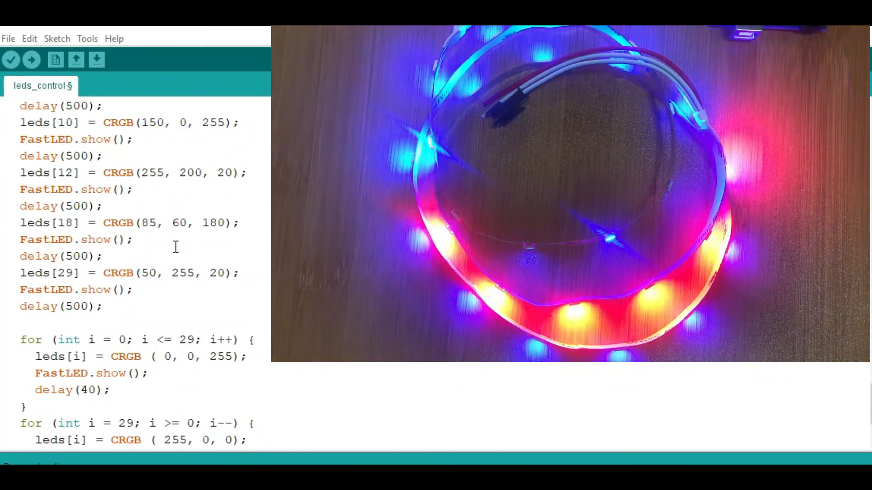
scroll("up", 3)
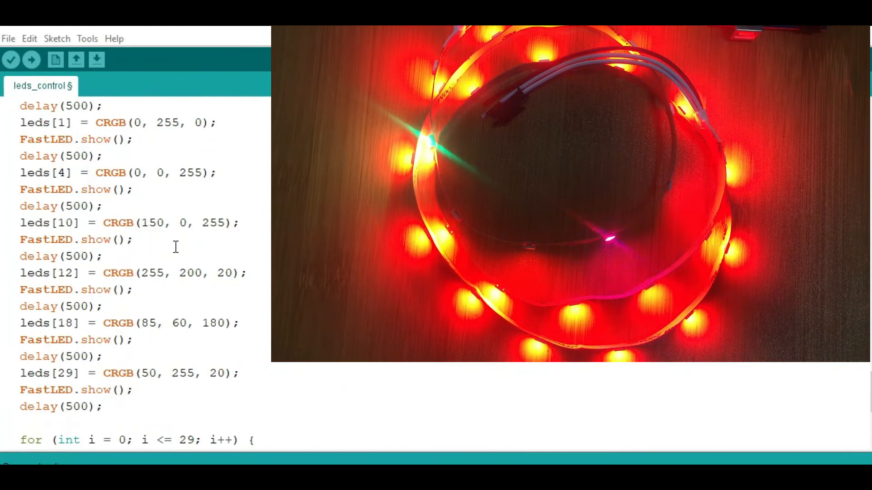